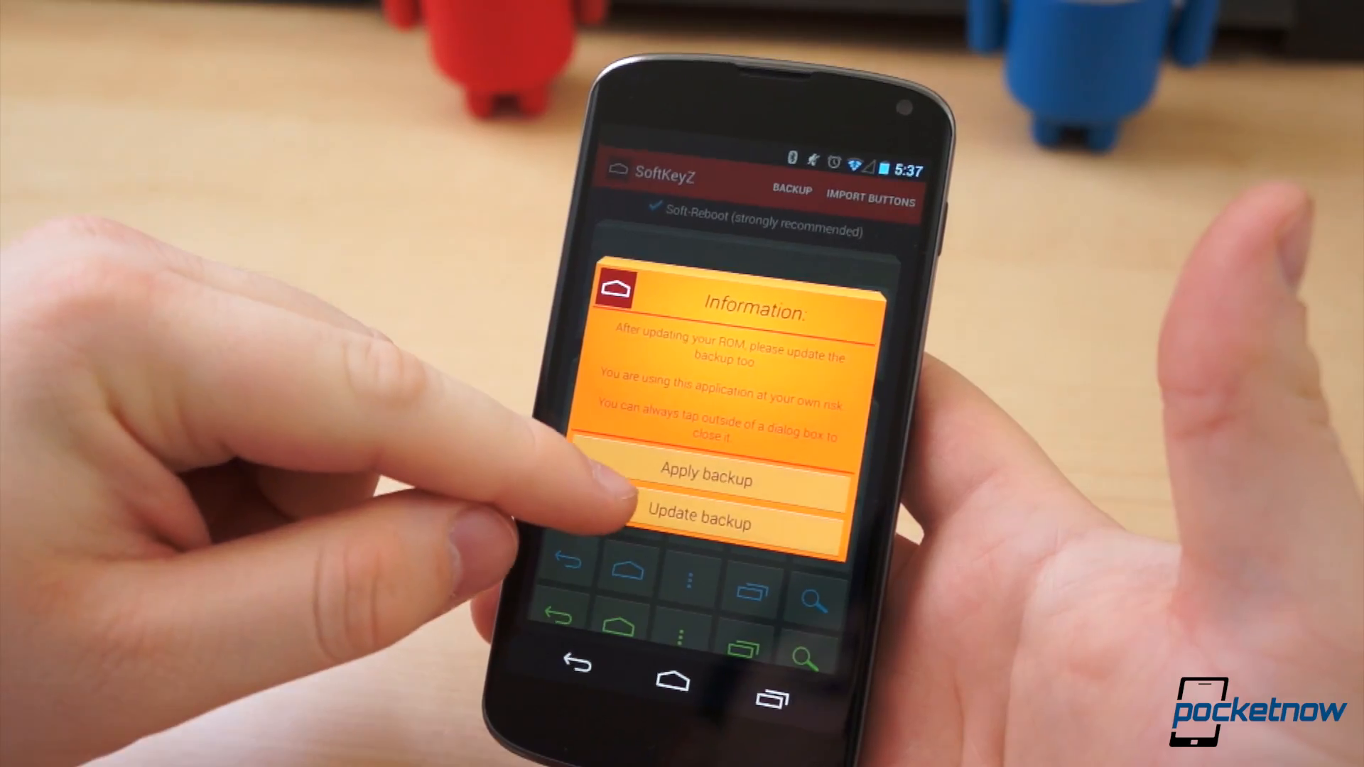
Apply the saved backup to restore the original navigation buttons.
left_click(698, 523)
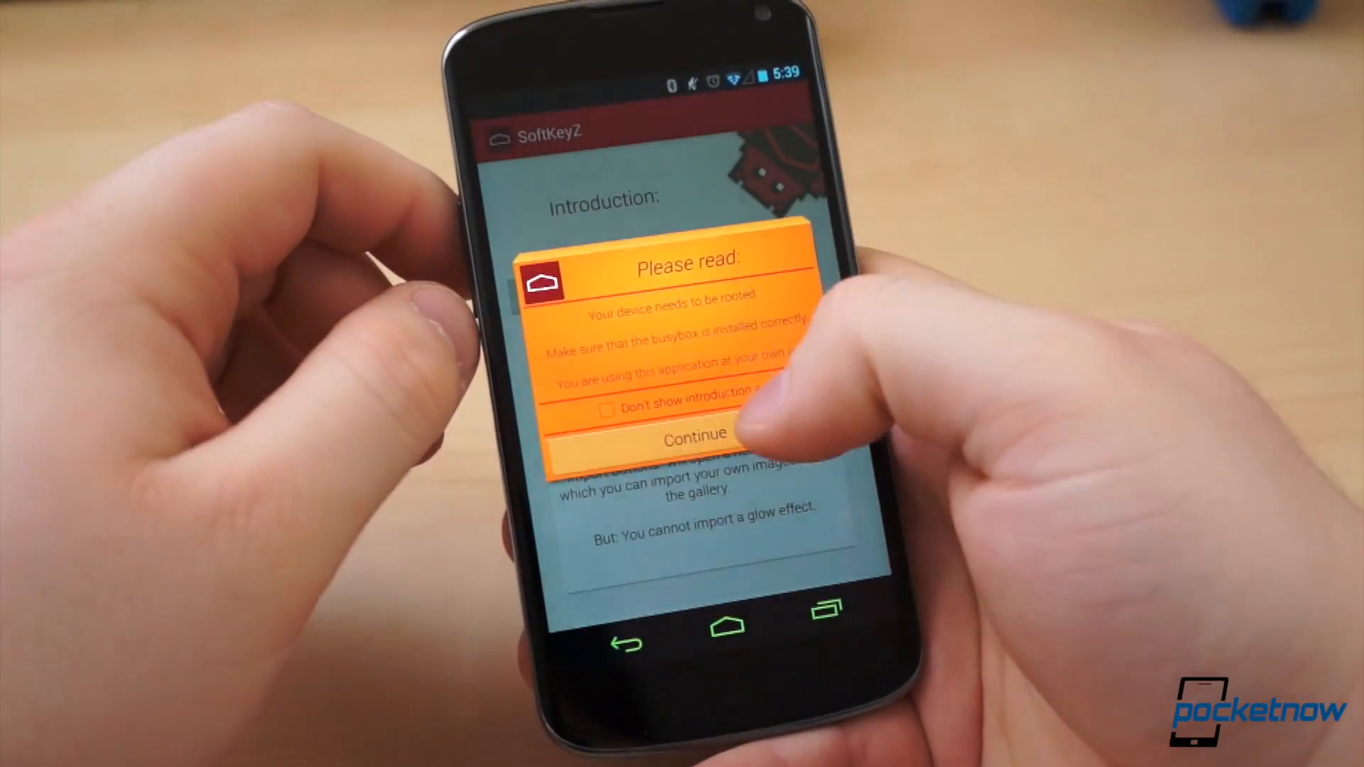
Continue past the root and busybox warning into the main SoftKeyZ editor.
left_click(693, 435)
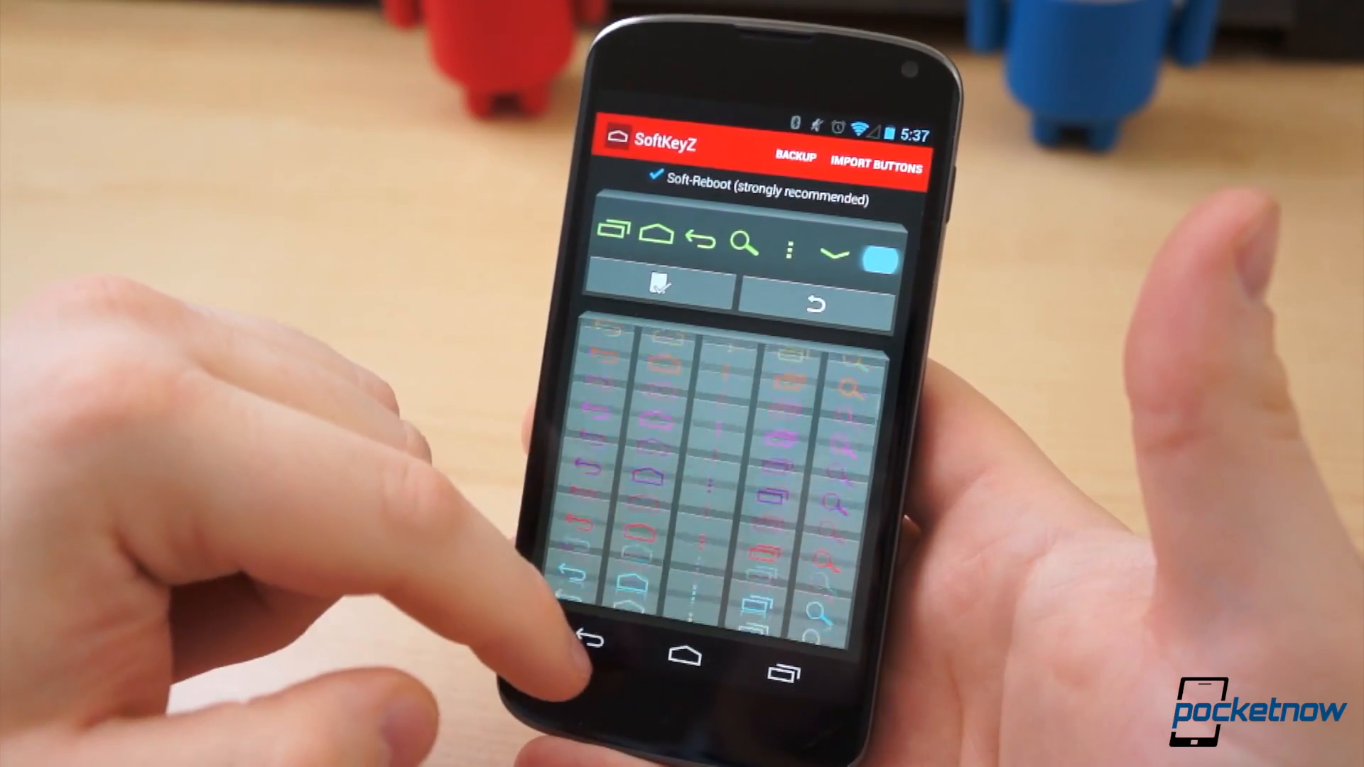
Pick a red-and-blue button style from the grid, then open the backup options.
left_click(611, 242)
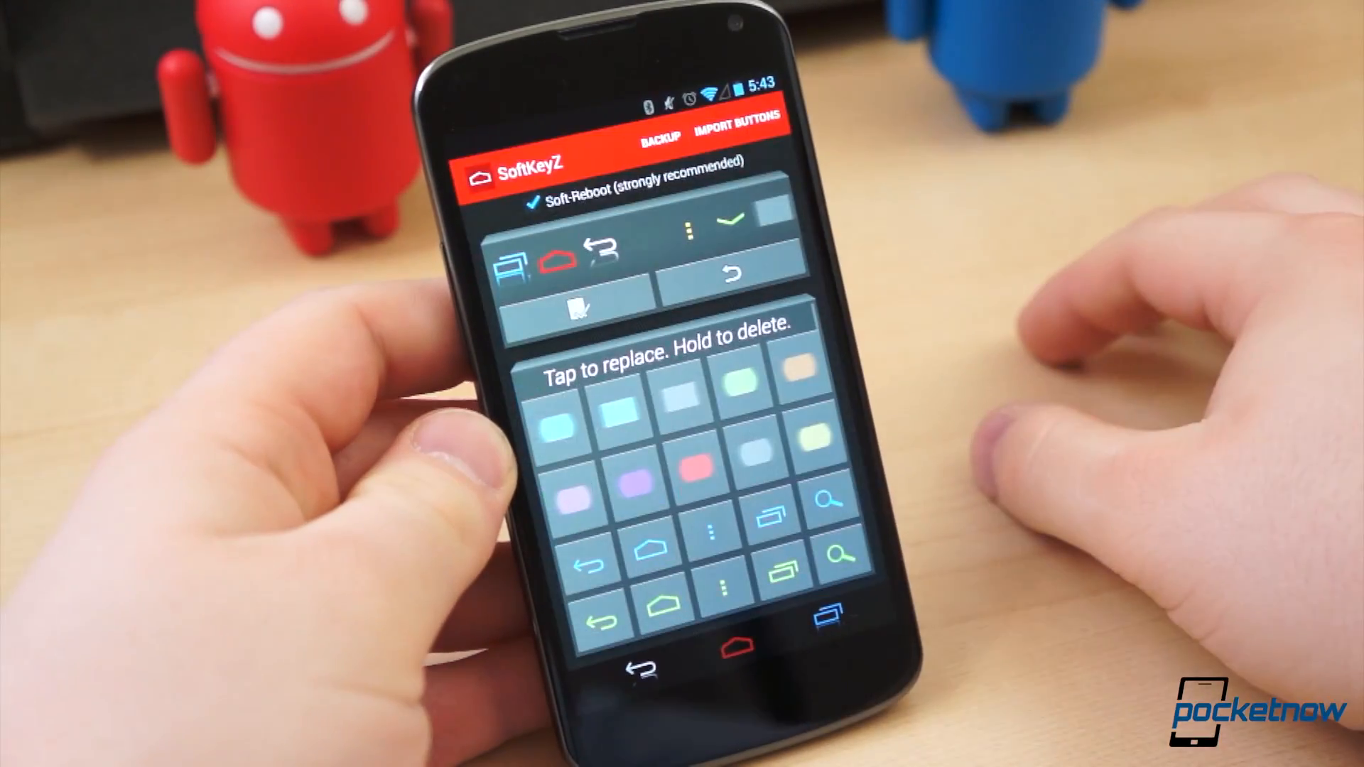
left_click(659, 139)
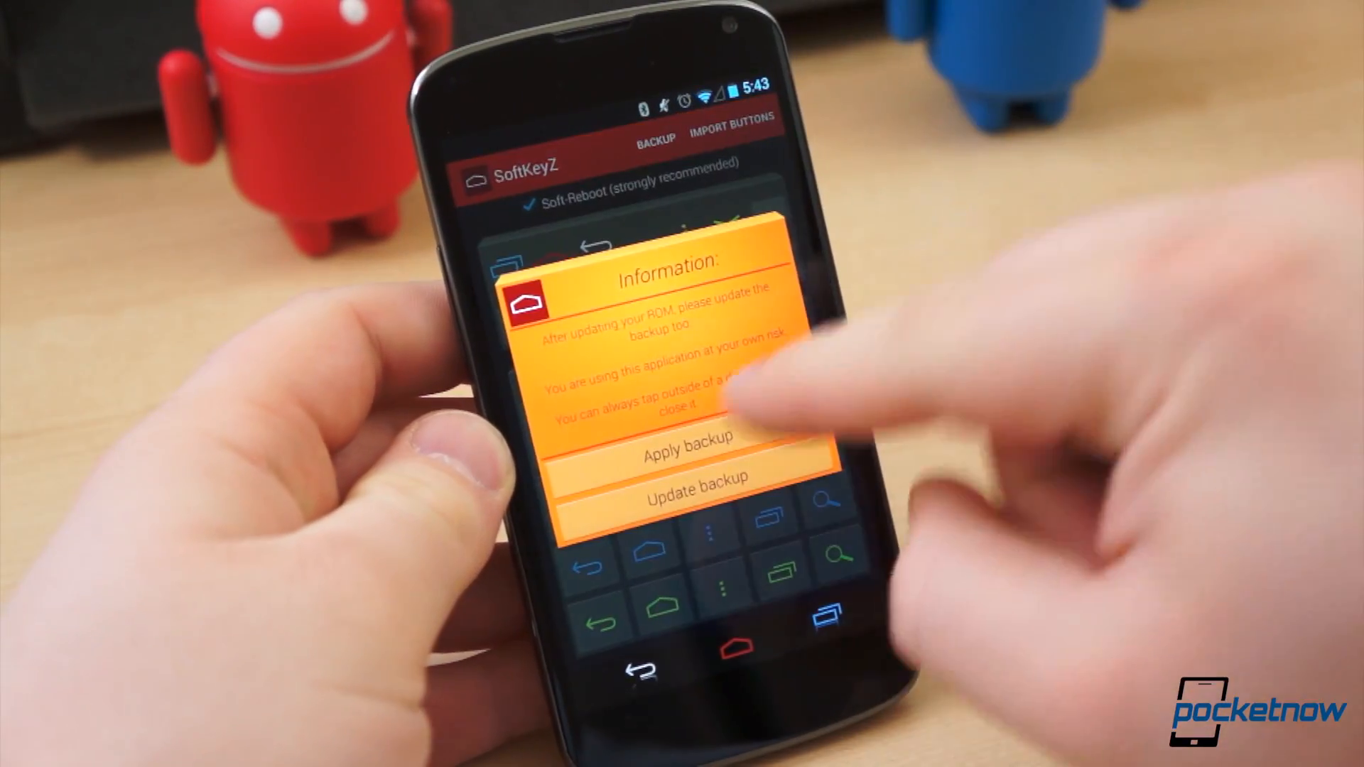